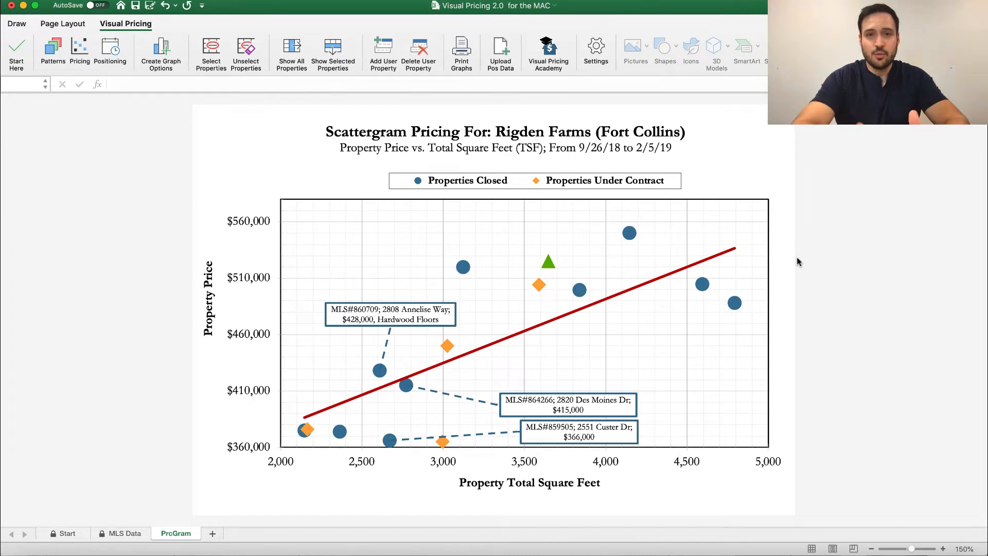
{"action": "mouse_move", "coordinate": [428, 176]}
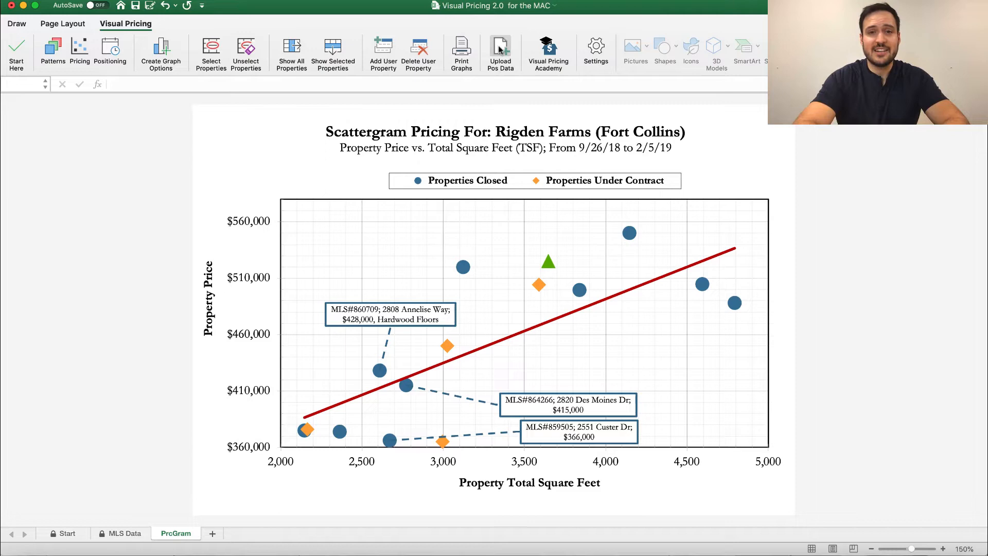
{"action": "mouse_move", "coordinate": [500, 51]}
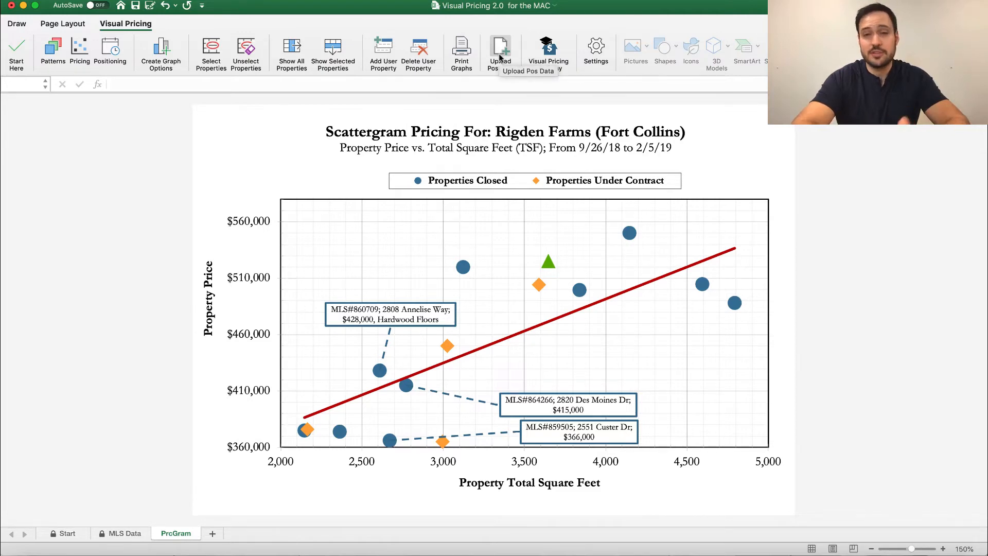
Step: Upload SEFTC_400-450_export-71(185).txt from the Desktop as positioning data
{"action": "left_click", "coordinate": [500, 52]}
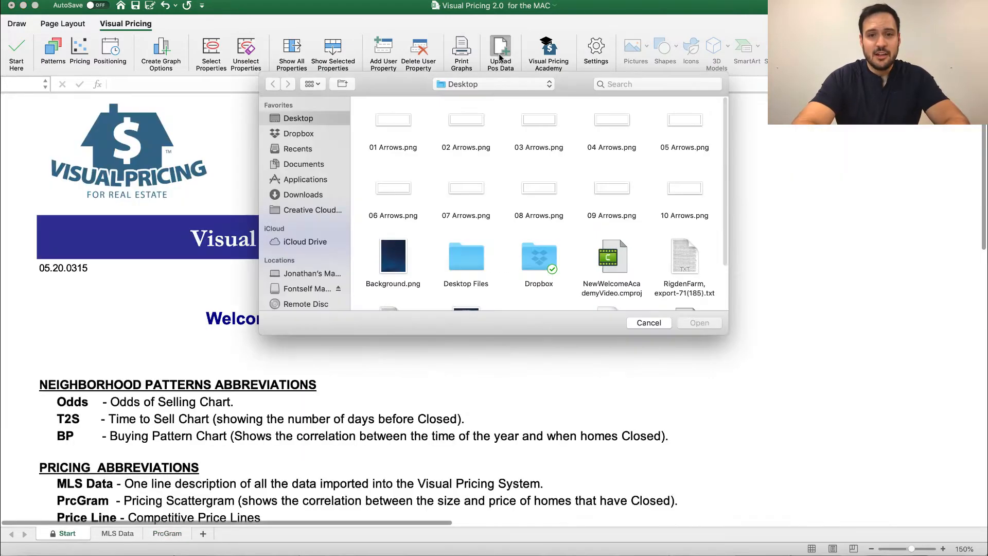
{"action": "scroll", "scroll_direction": "down", "scroll_amount": 3}
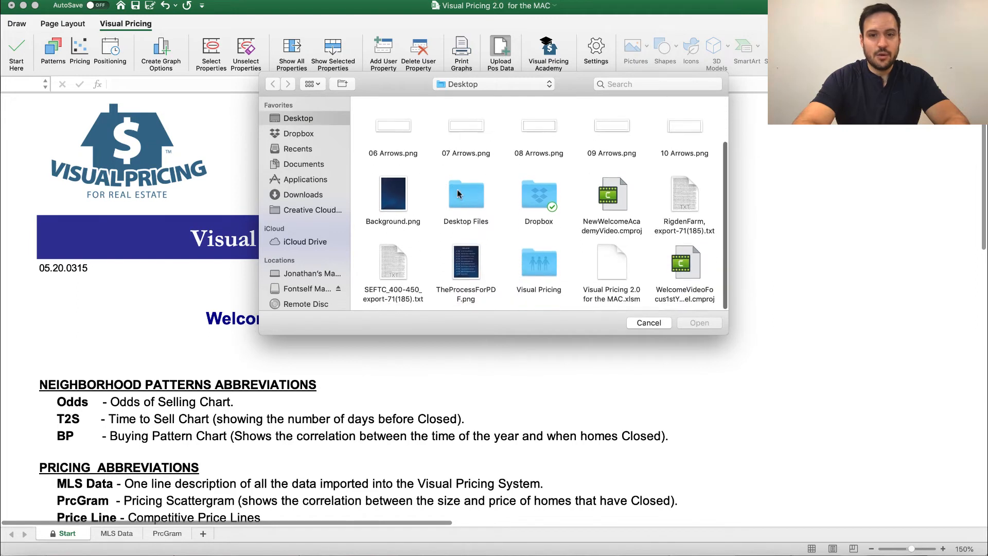
{"action": "left_click", "coordinate": [393, 264]}
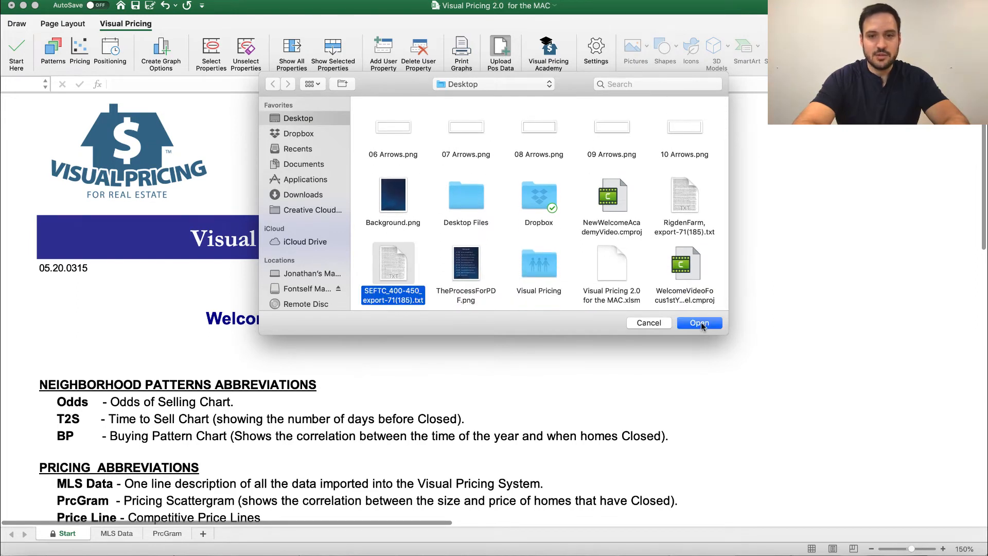
{"action": "left_click", "coordinate": [699, 323]}
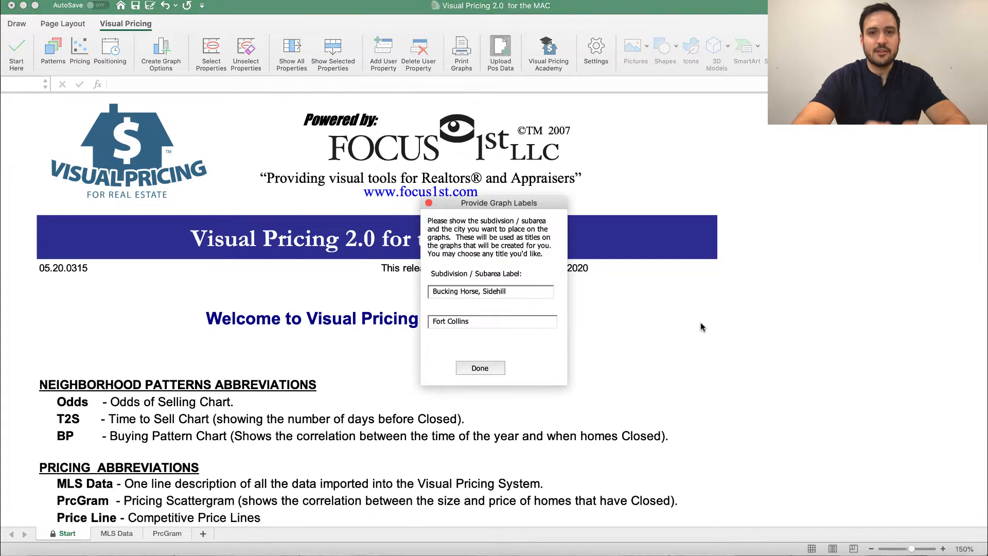
{"action": "mouse_move", "coordinate": [488, 220]}
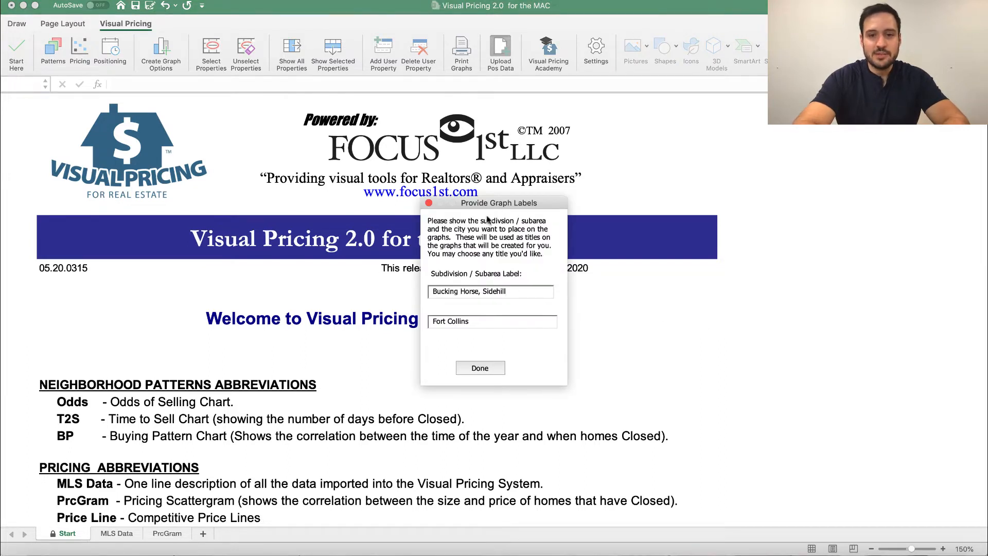
Step: Relabel the graphs '$400,000 - $450,000', keeping Fort Collins as the city, and confirm
{"action": "triple_click", "coordinate": [469, 291]}
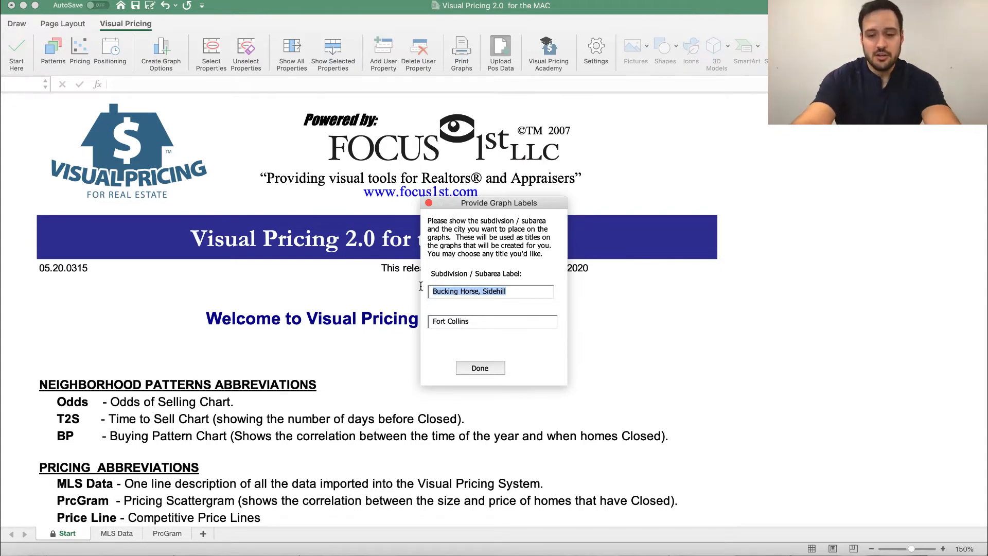
{"action": "type", "text": "$40"}
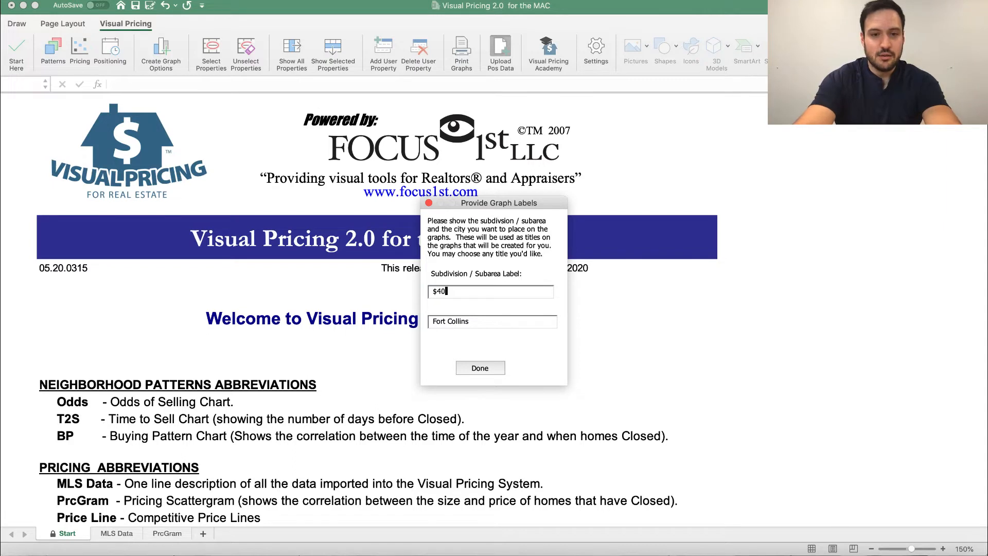
{"action": "type", "text": "0,000 -"}
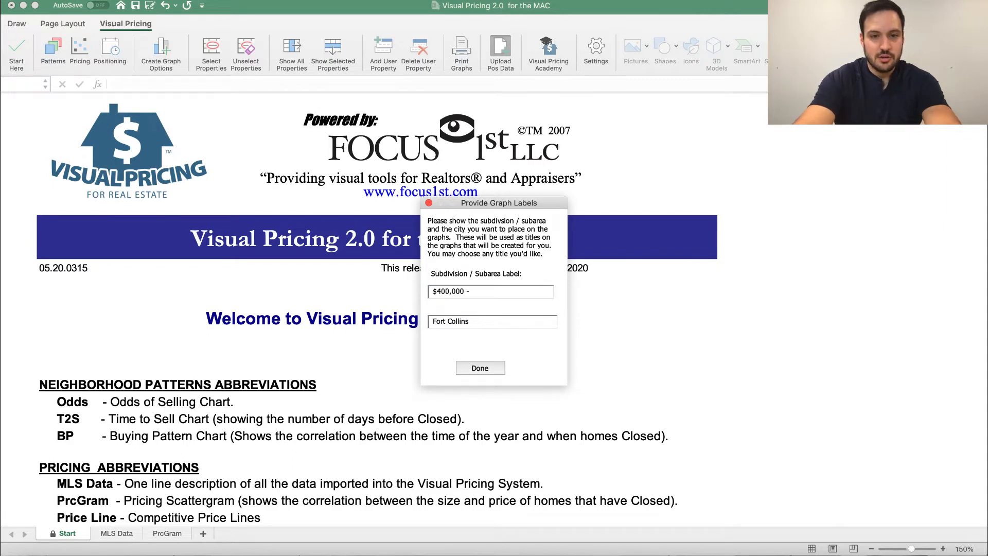
{"action": "type", "text": "$450"}
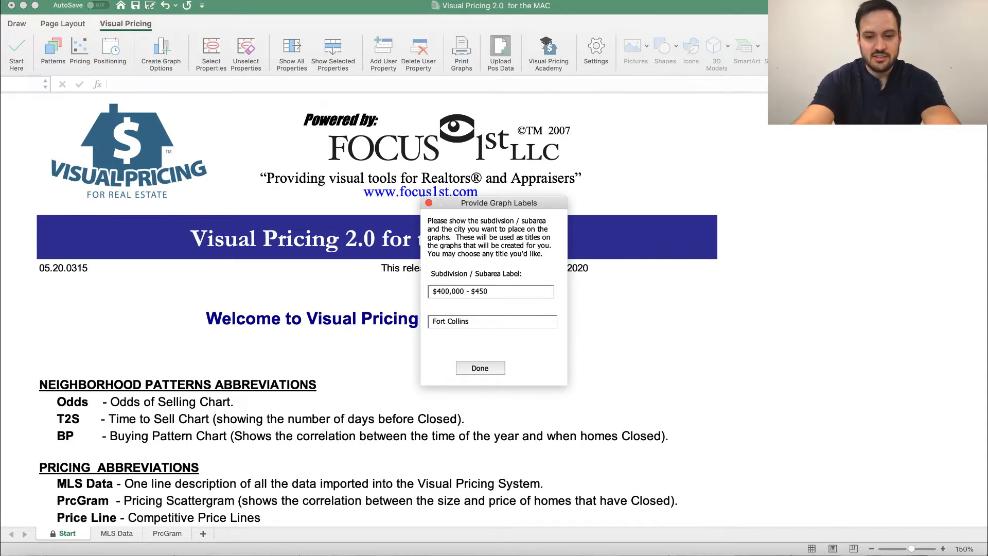
{"action": "type", "text": "000"}
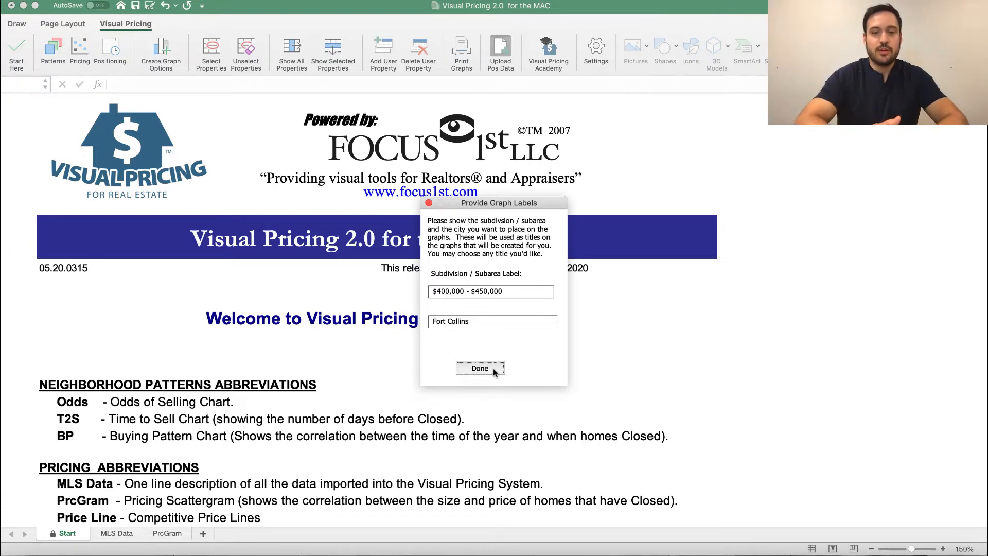
{"action": "left_click", "coordinate": [479, 368]}
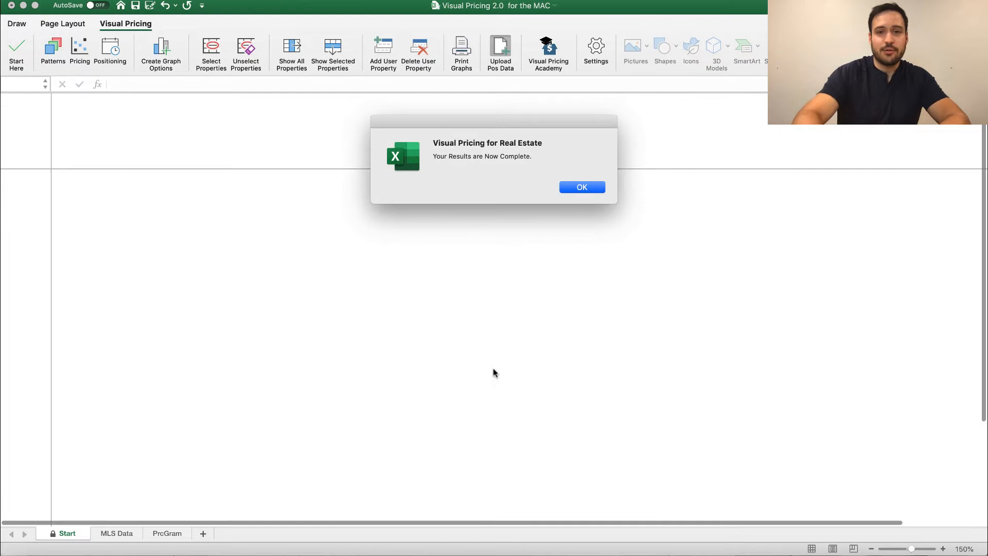
Step: Acknowledge completion, run Positioning to build Active Data, and view the Pond sheet
{"action": "left_click", "coordinate": [581, 187]}
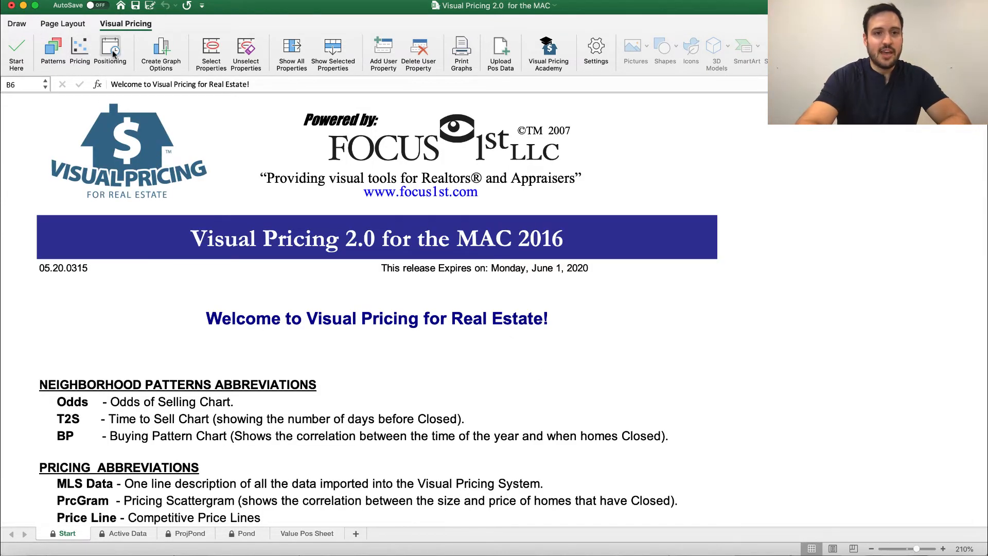
{"action": "mouse_move", "coordinate": [110, 50]}
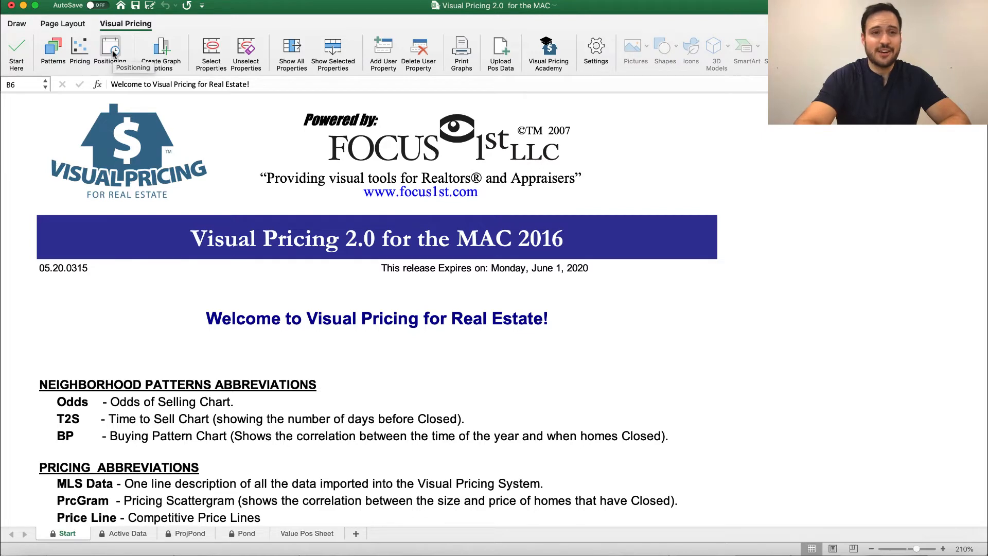
{"action": "left_click", "coordinate": [128, 534]}
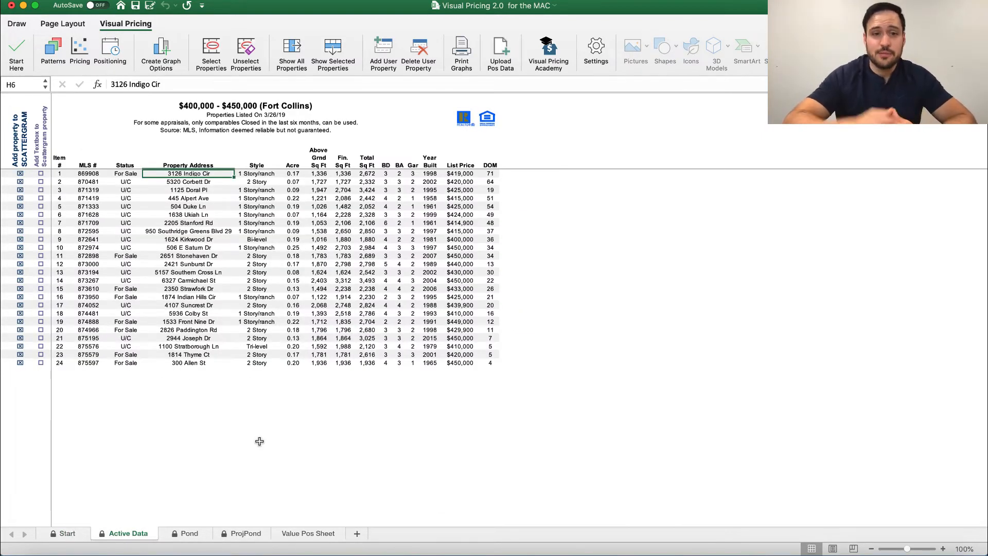
{"action": "left_click", "coordinate": [187, 533]}
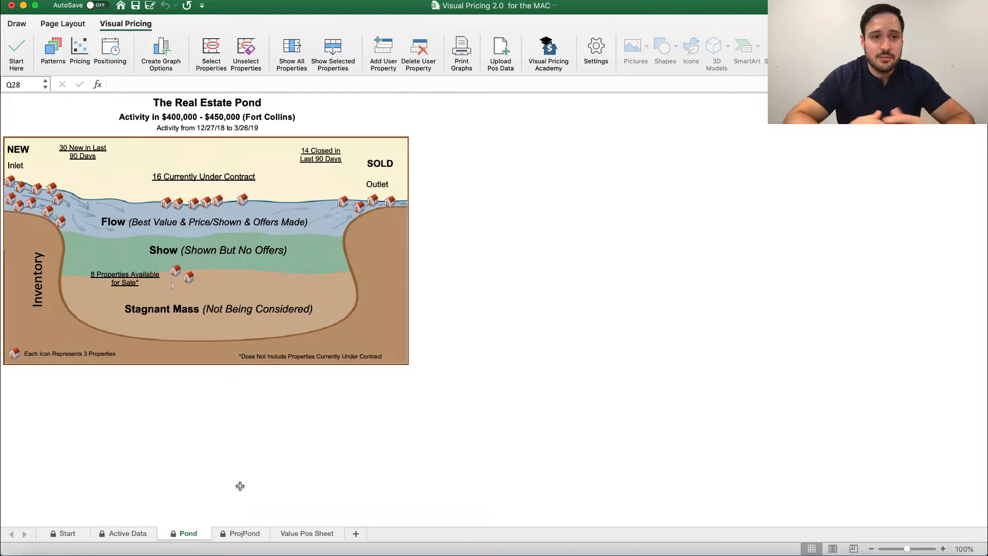
{"action": "mouse_move", "coordinate": [240, 408]}
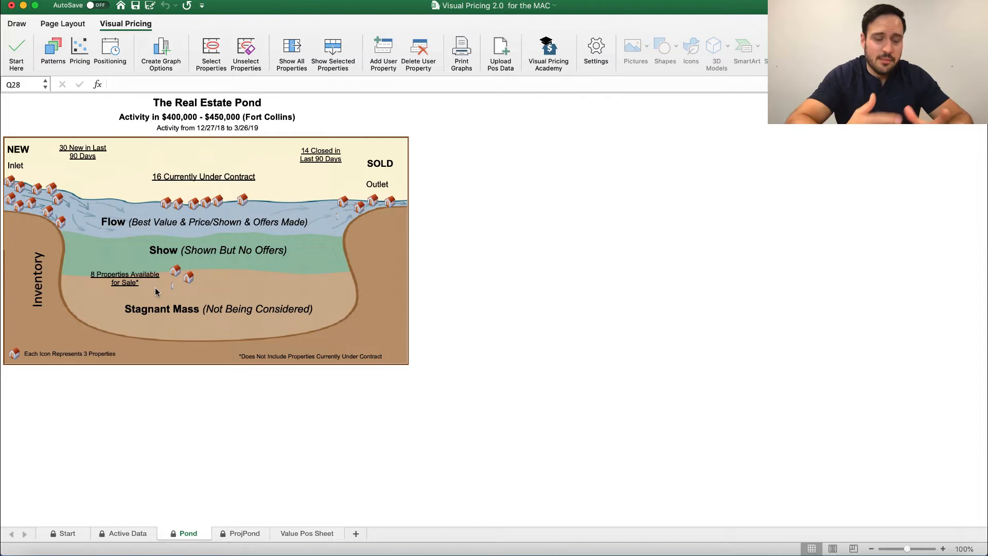
{"action": "mouse_move", "coordinate": [231, 458]}
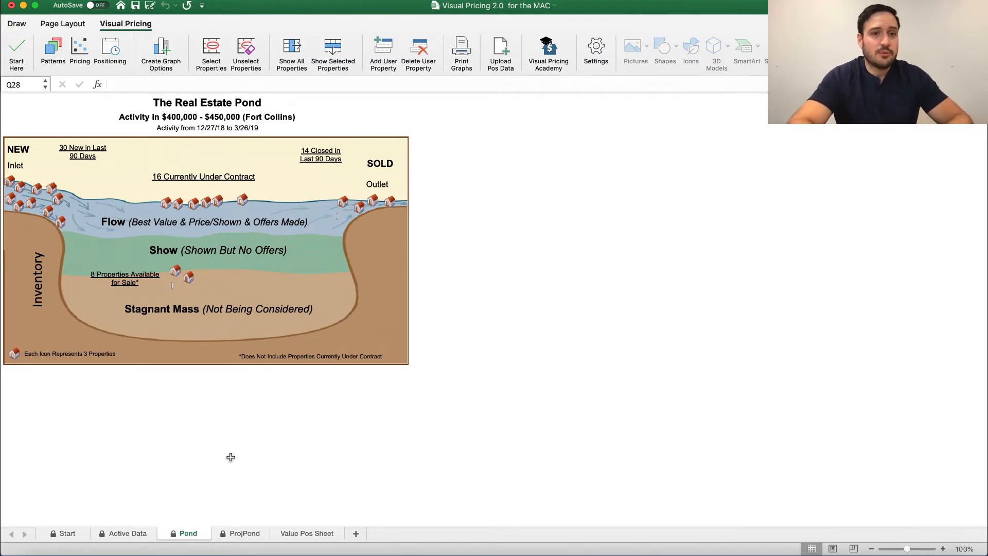
{"action": "left_click", "coordinate": [245, 533]}
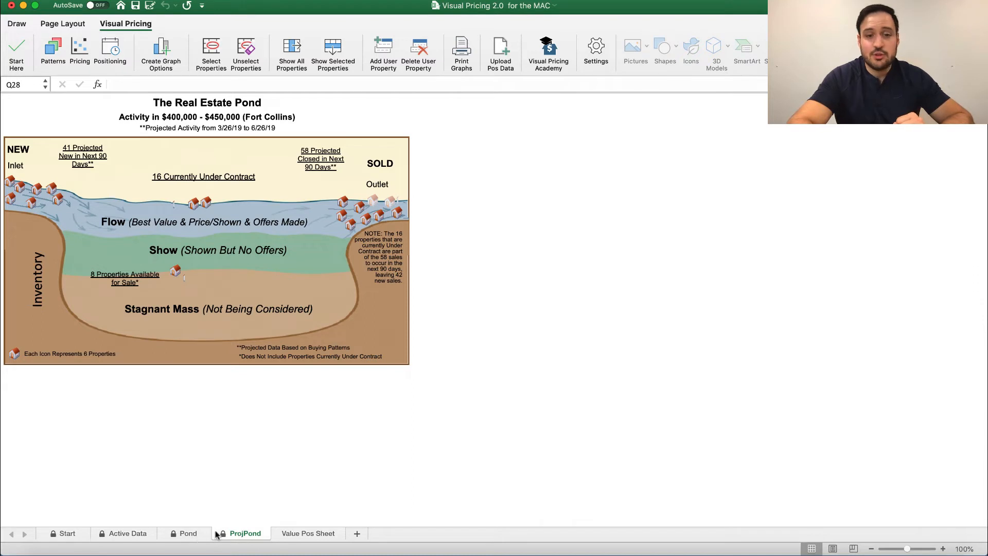
{"action": "mouse_move", "coordinate": [204, 534]}
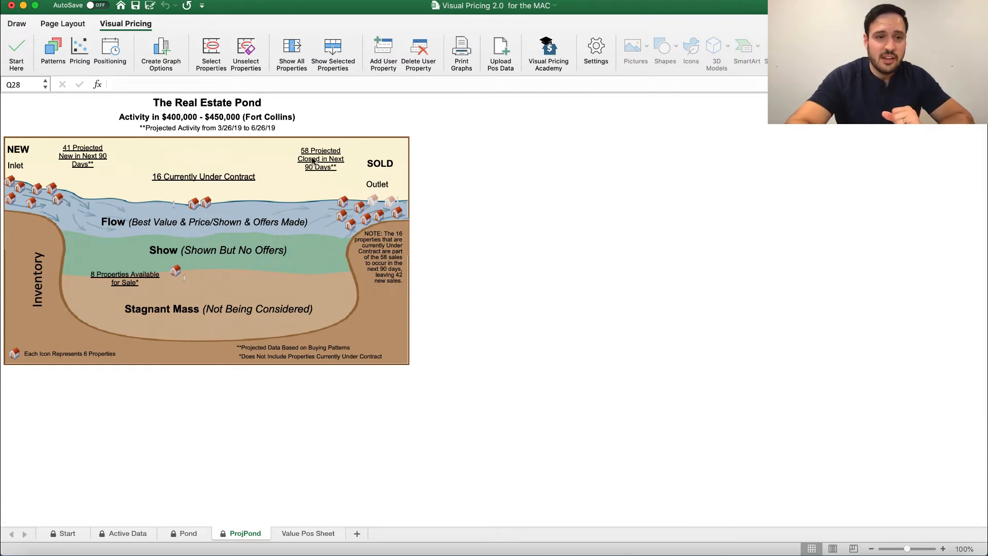
{"action": "mouse_move", "coordinate": [328, 190]}
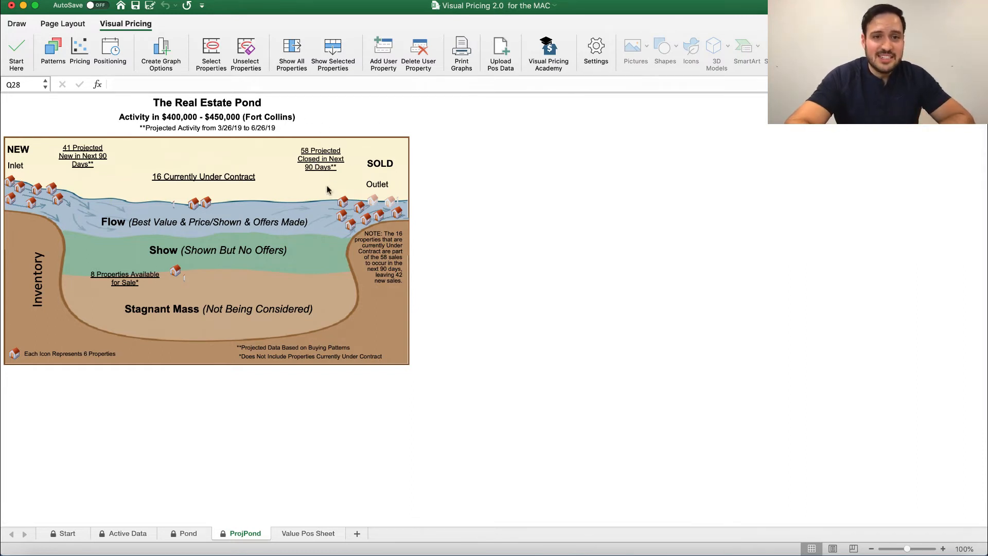
{"action": "mouse_move", "coordinate": [447, 177]}
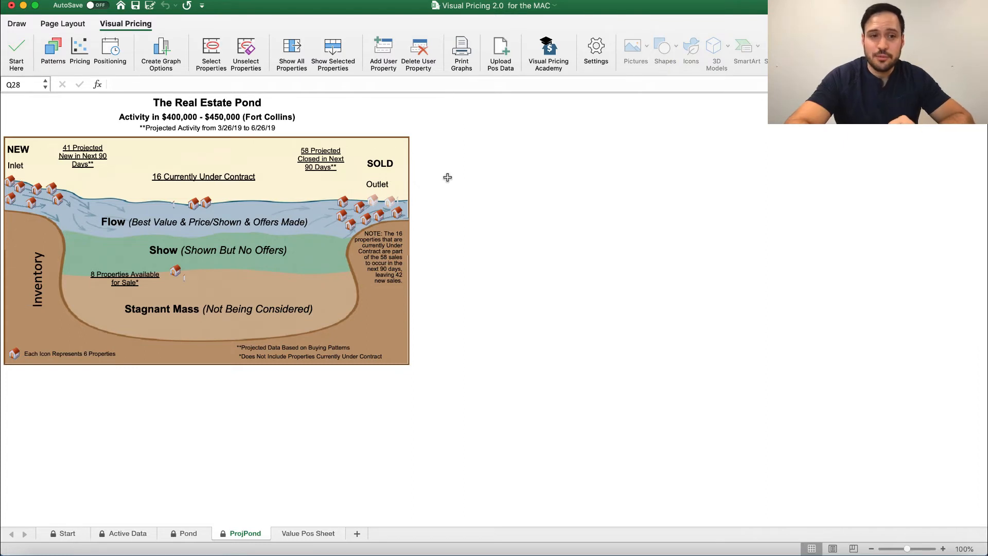
{"action": "mouse_move", "coordinate": [315, 168]}
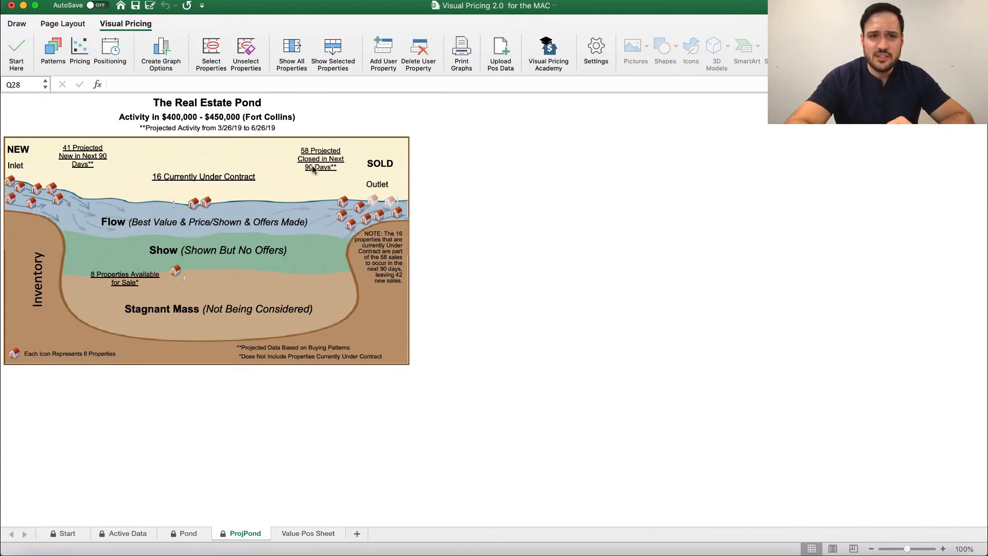
{"action": "mouse_move", "coordinate": [210, 191]}
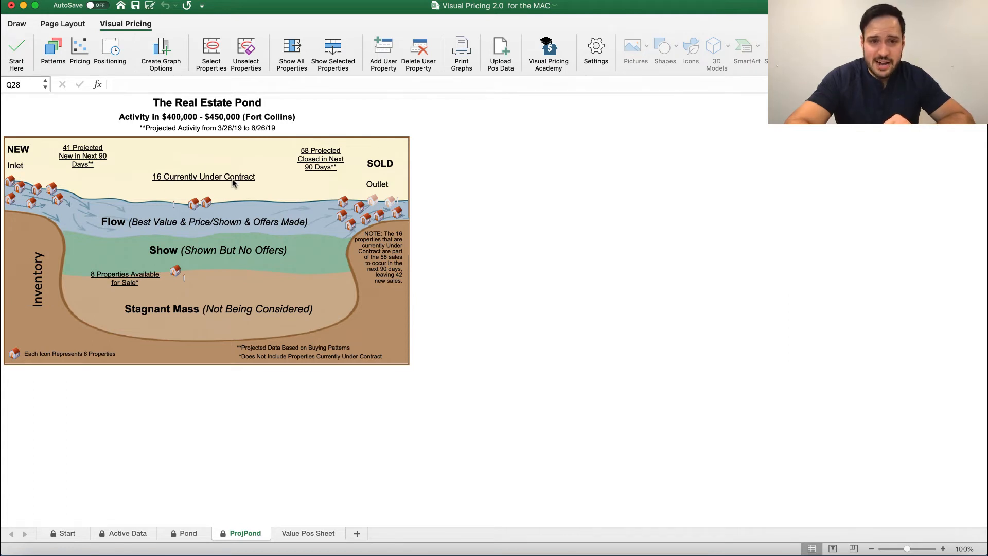
{"action": "mouse_move", "coordinate": [257, 241]}
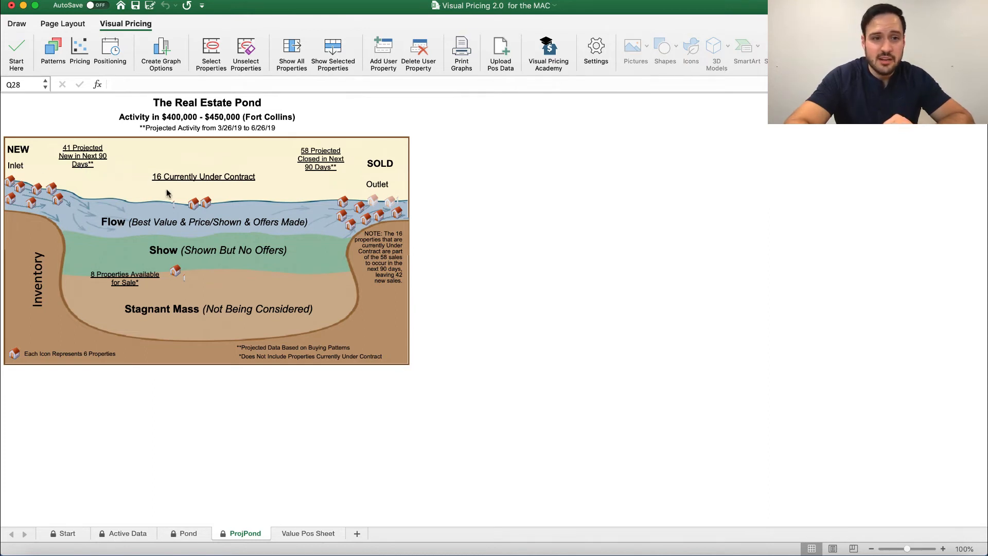
{"action": "mouse_move", "coordinate": [175, 289]}
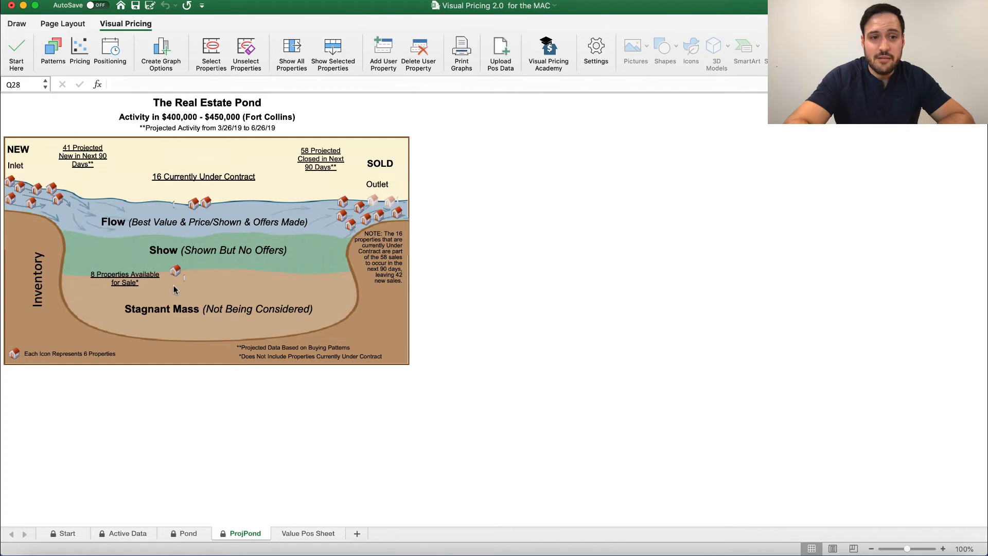
{"action": "mouse_move", "coordinate": [179, 278]}
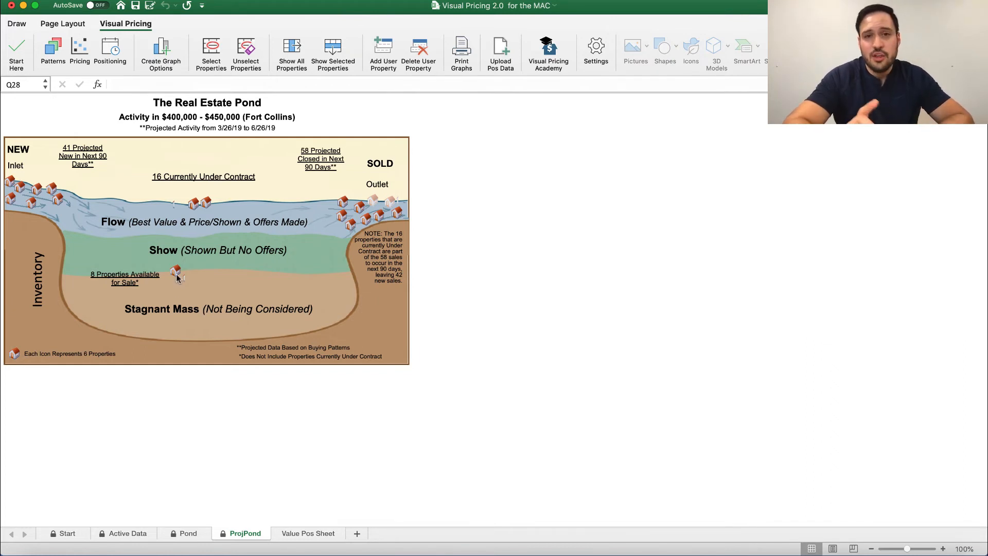
{"action": "mouse_move", "coordinate": [85, 200]}
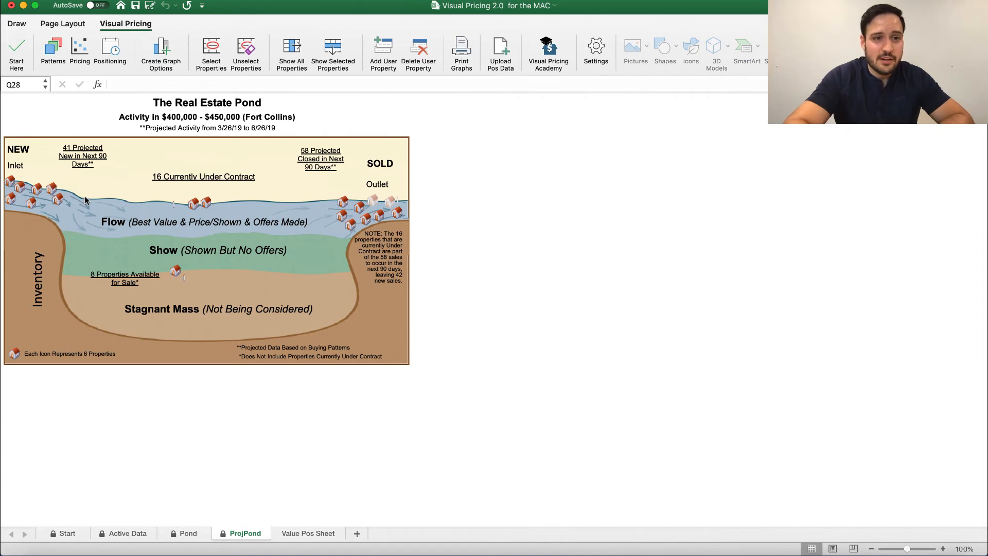
{"action": "mouse_move", "coordinate": [198, 300]}
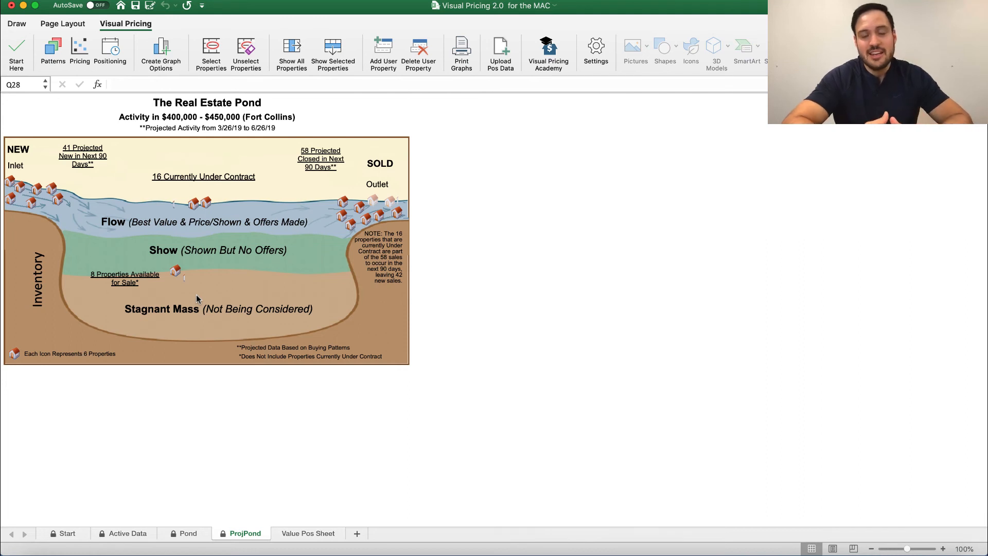
{"action": "mouse_move", "coordinate": [159, 305]}
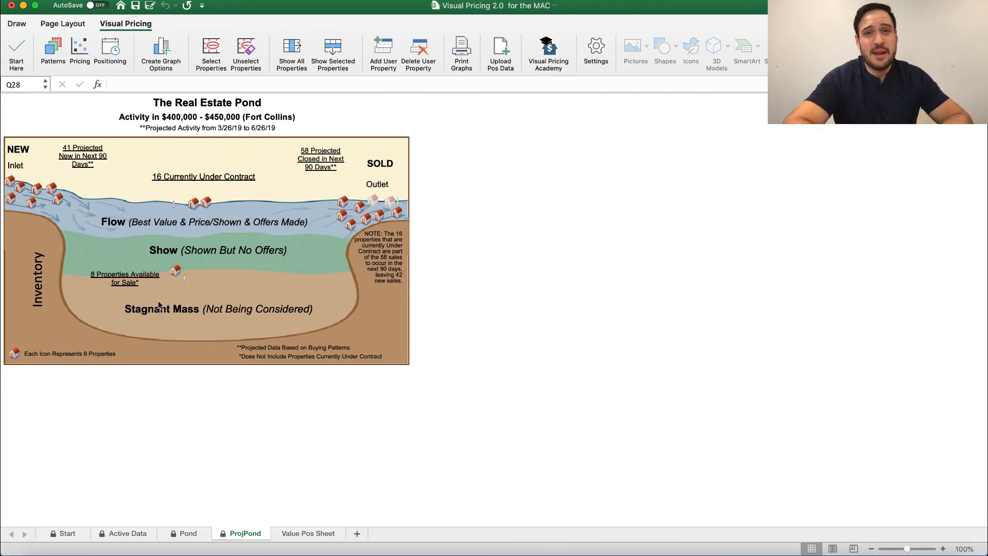